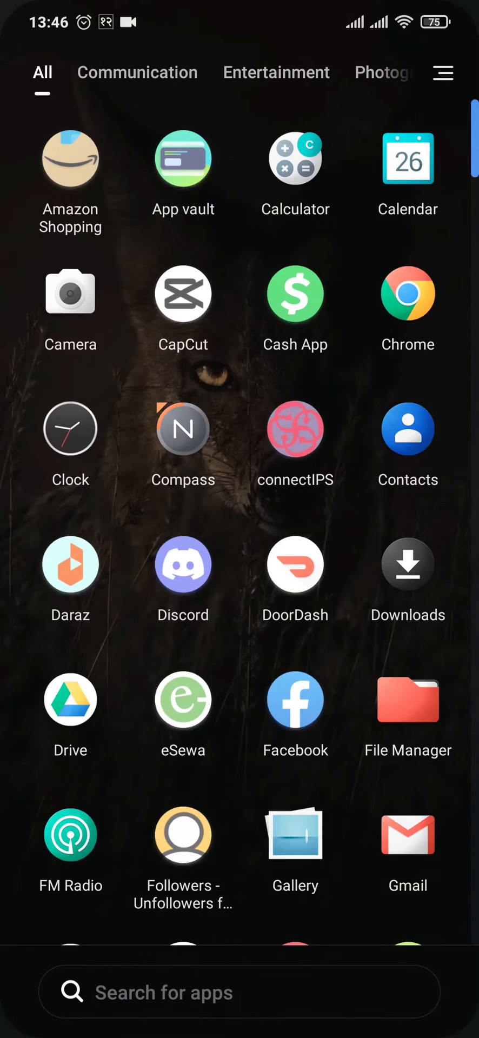
Scroll down the All apps list until the Play Store icon comes into view
scroll(down, 3)
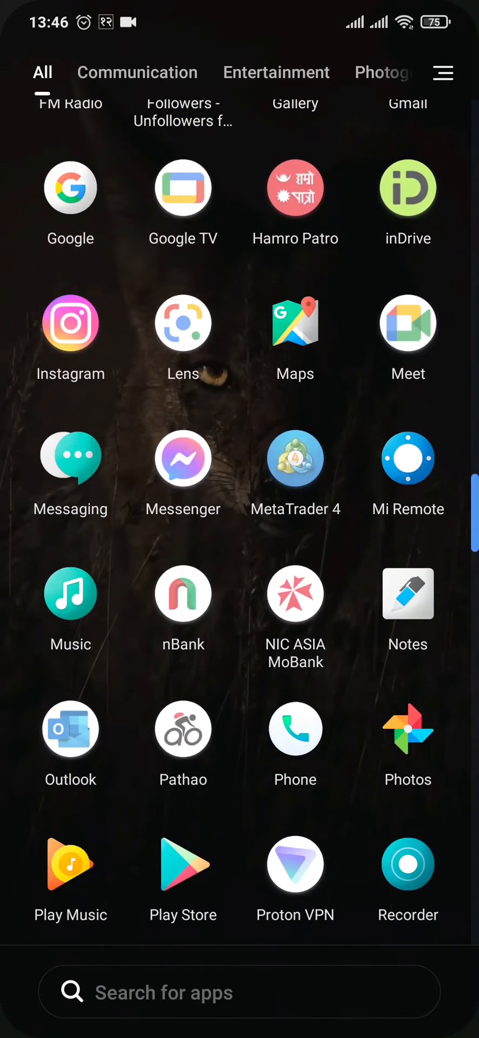
scroll(down, 3)
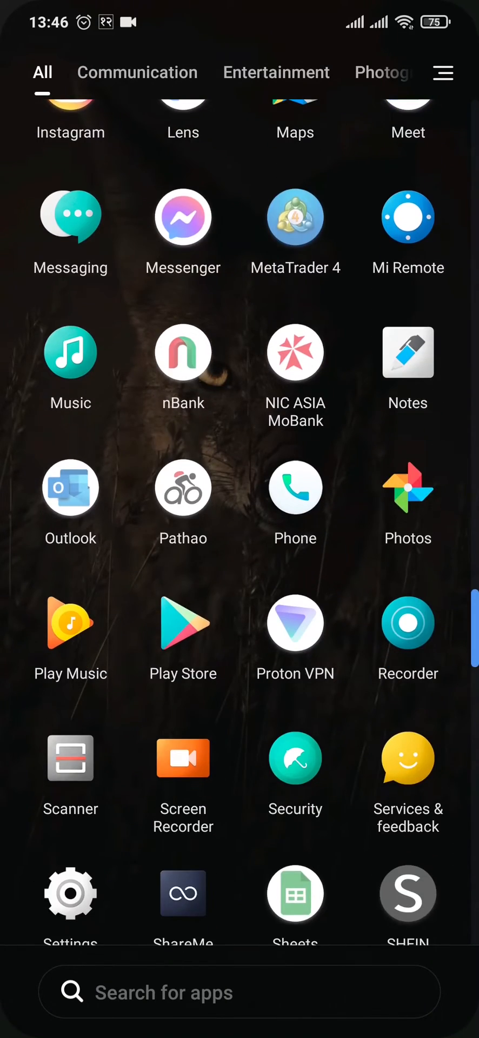
scroll(down, 3)
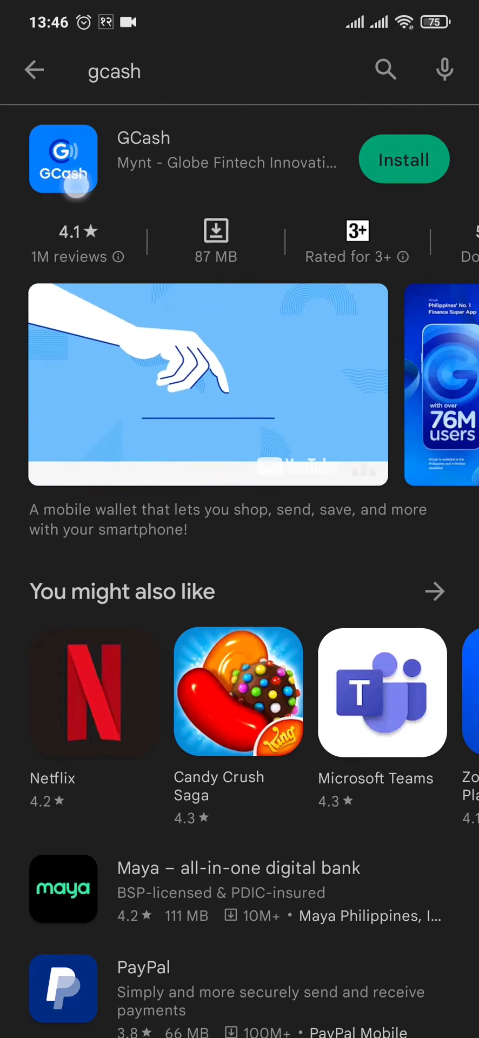
Search for 'gcash' and bring up the GCash listing with its Install button
click(208, 384)
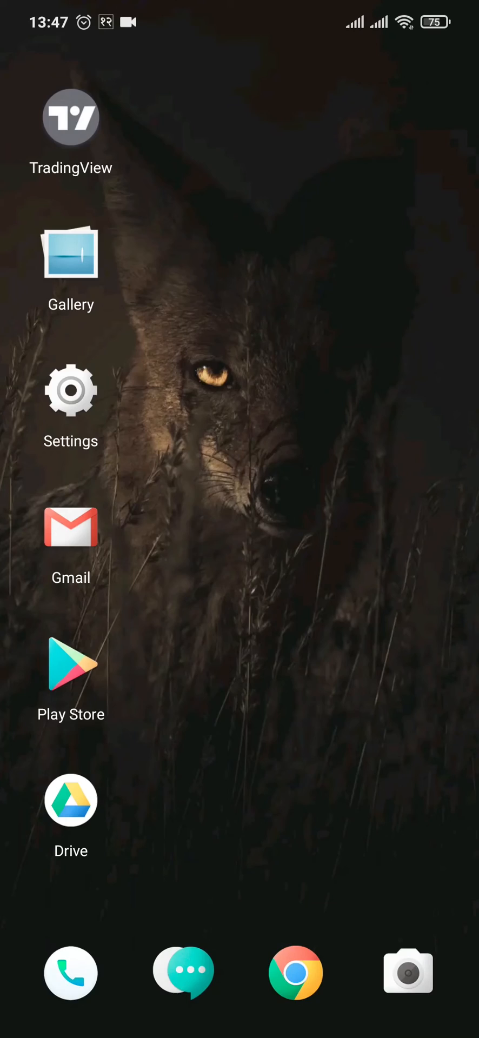
Swipe up from the home screen into the app drawer and return to the top of the All list
scroll(up, 3)
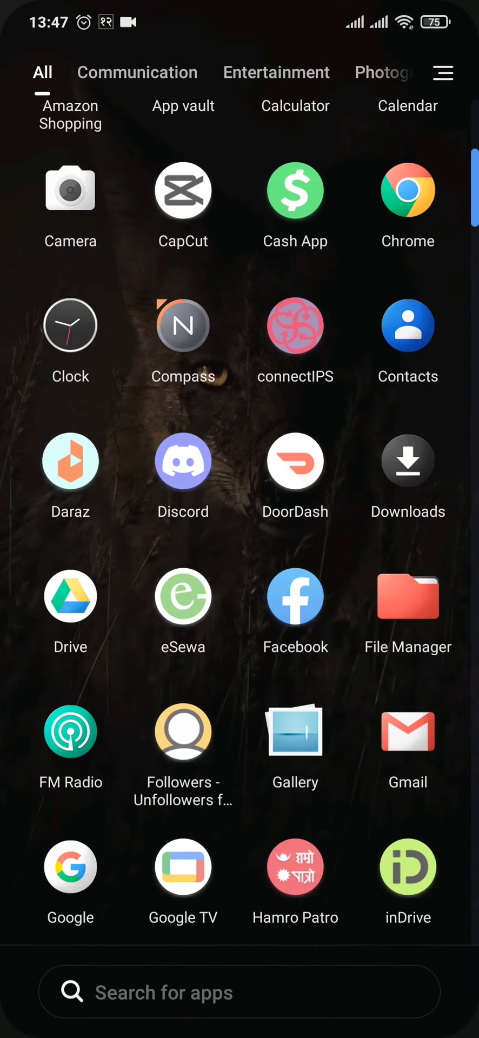
scroll(down, 3)
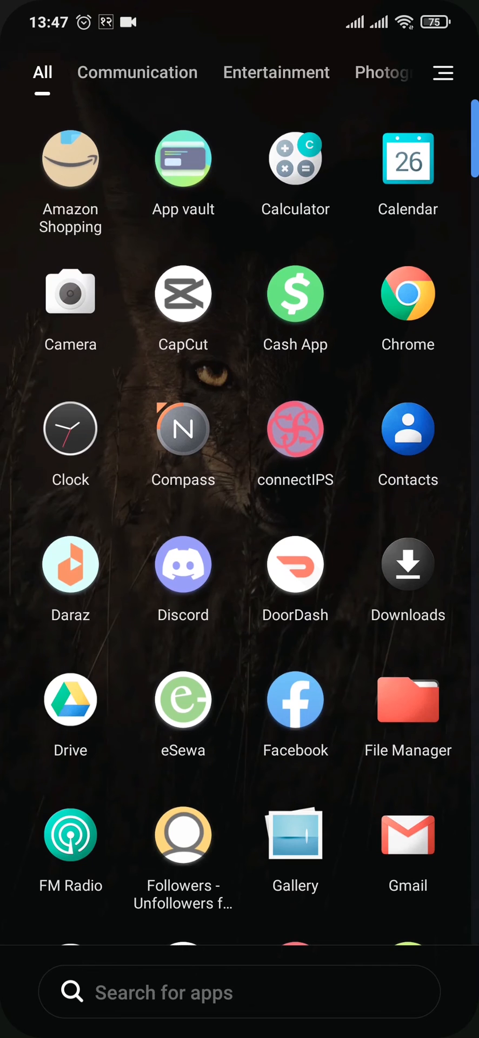